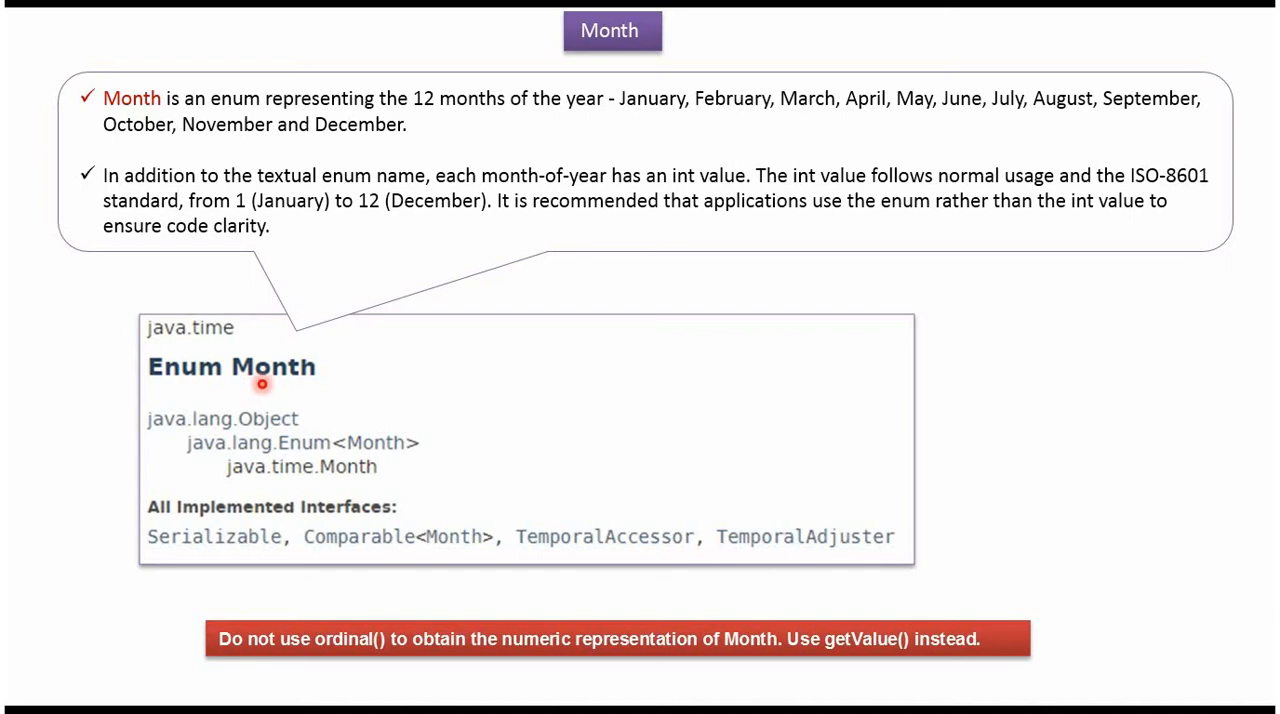
mouse_move(620, 124)
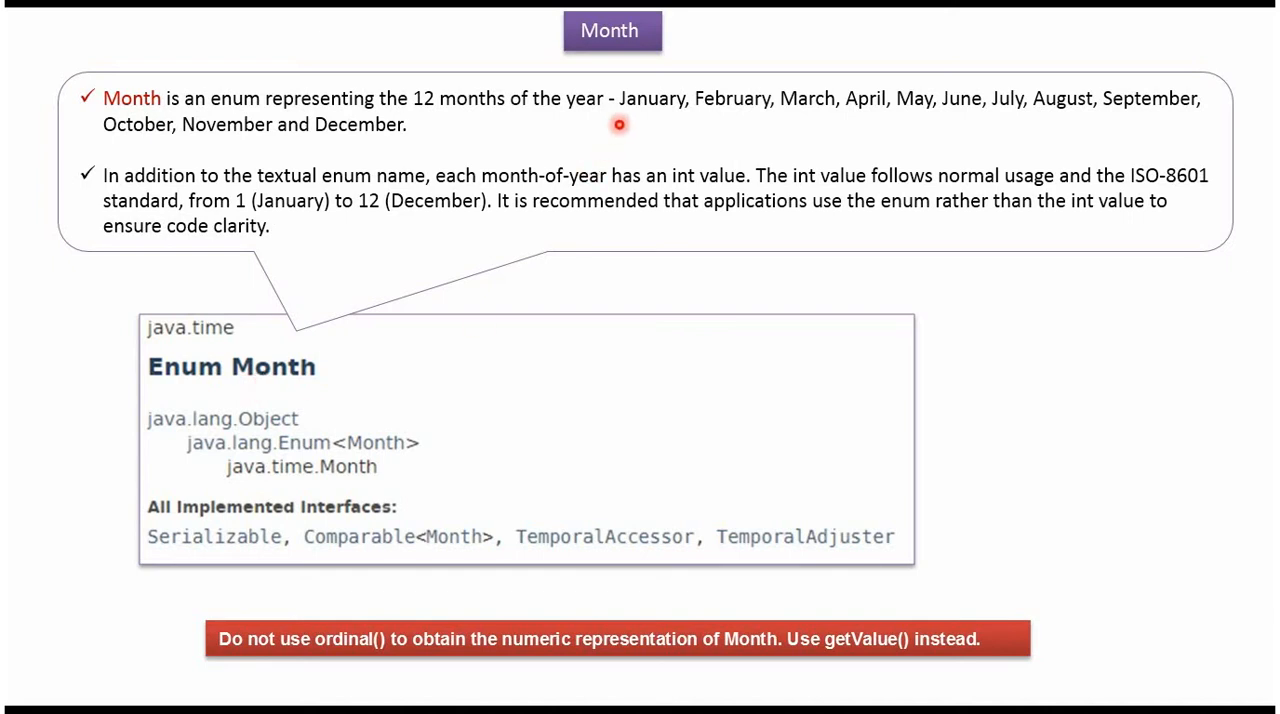
mouse_move(372, 140)
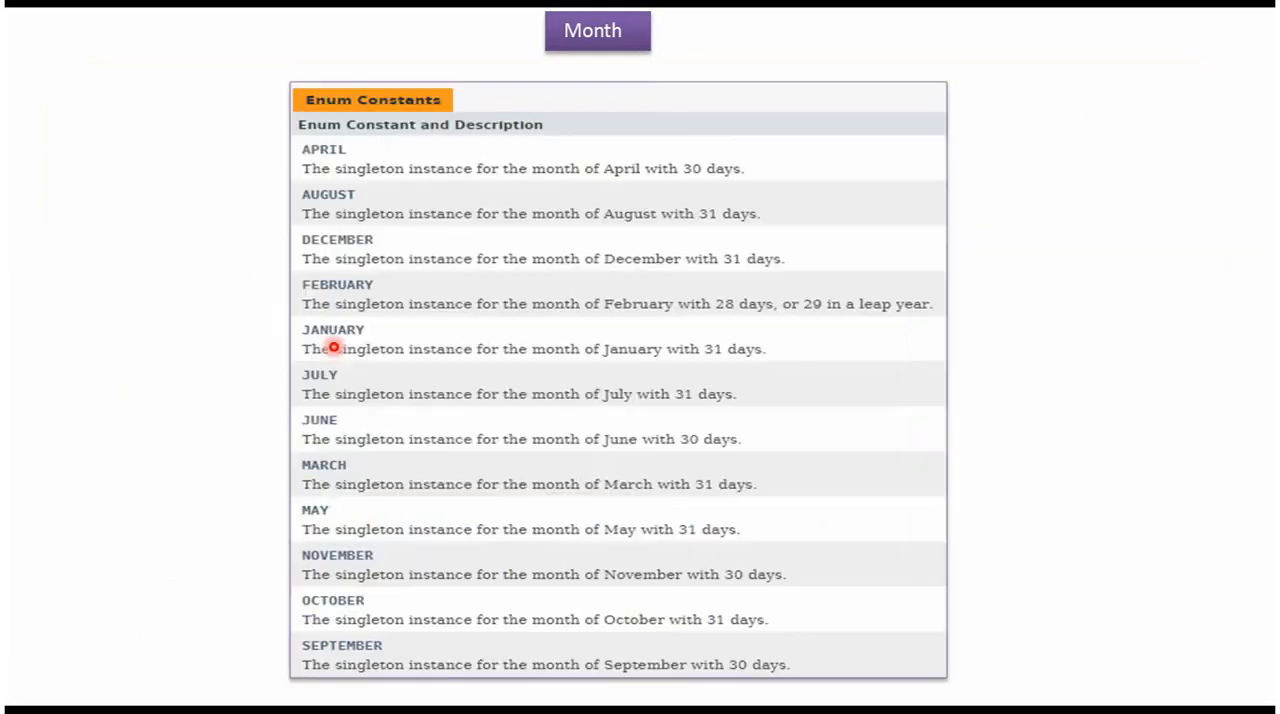
mouse_move(364, 156)
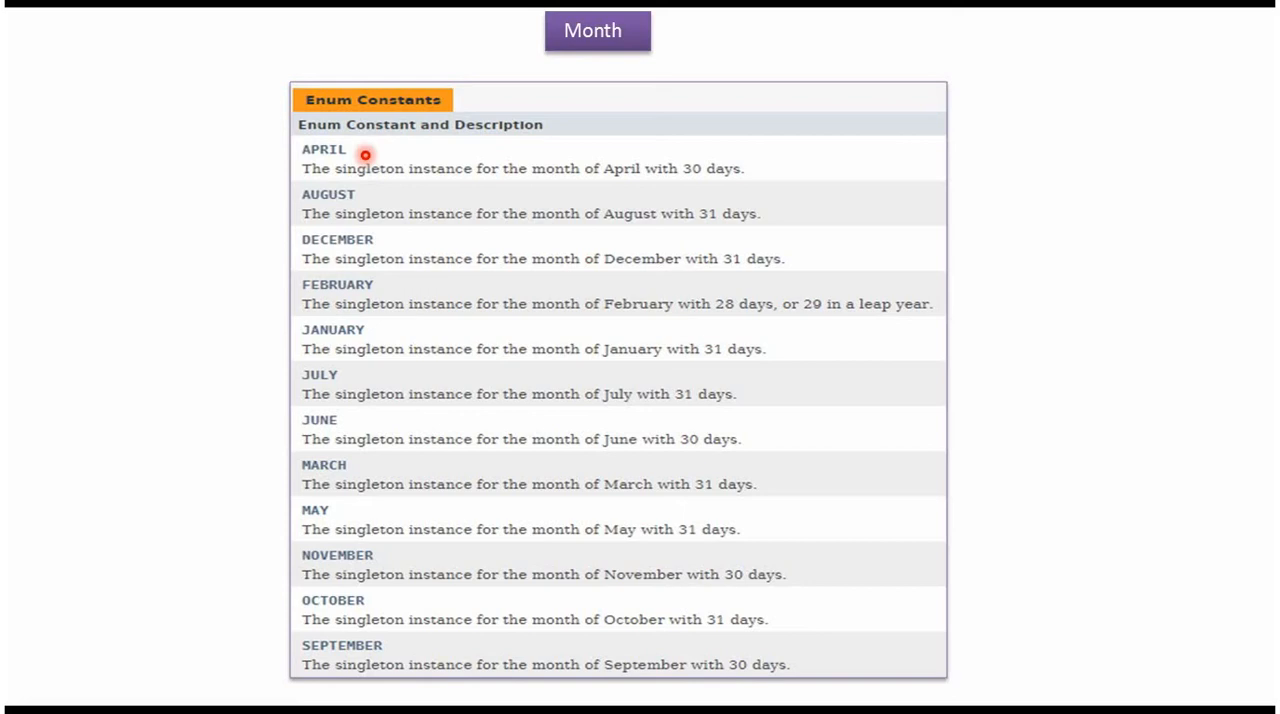
mouse_move(364, 574)
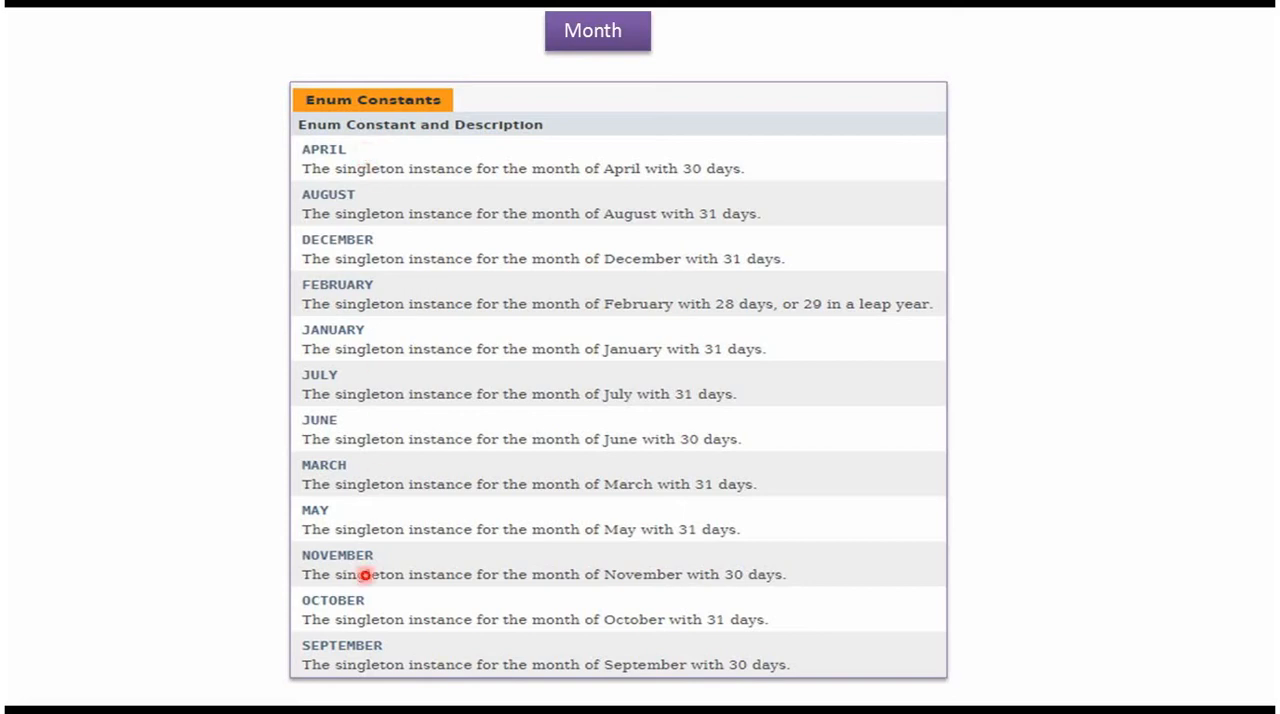
mouse_move(334, 662)
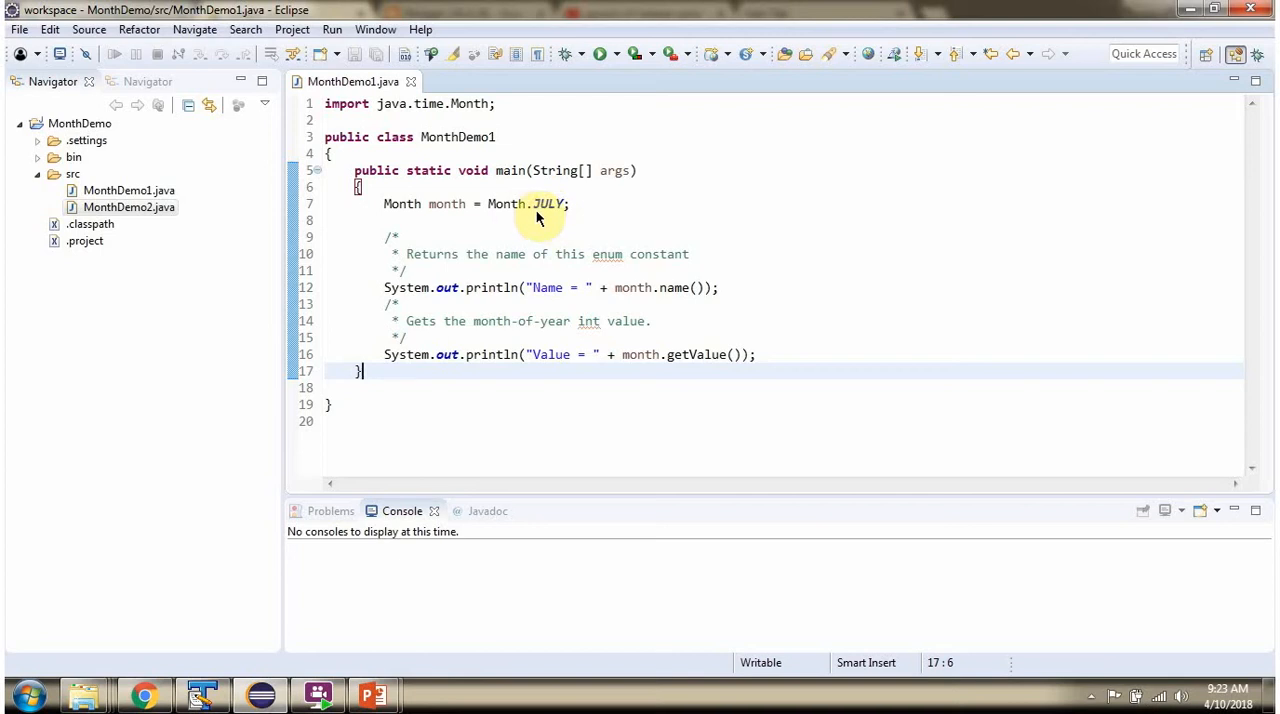
mouse_move(660, 312)
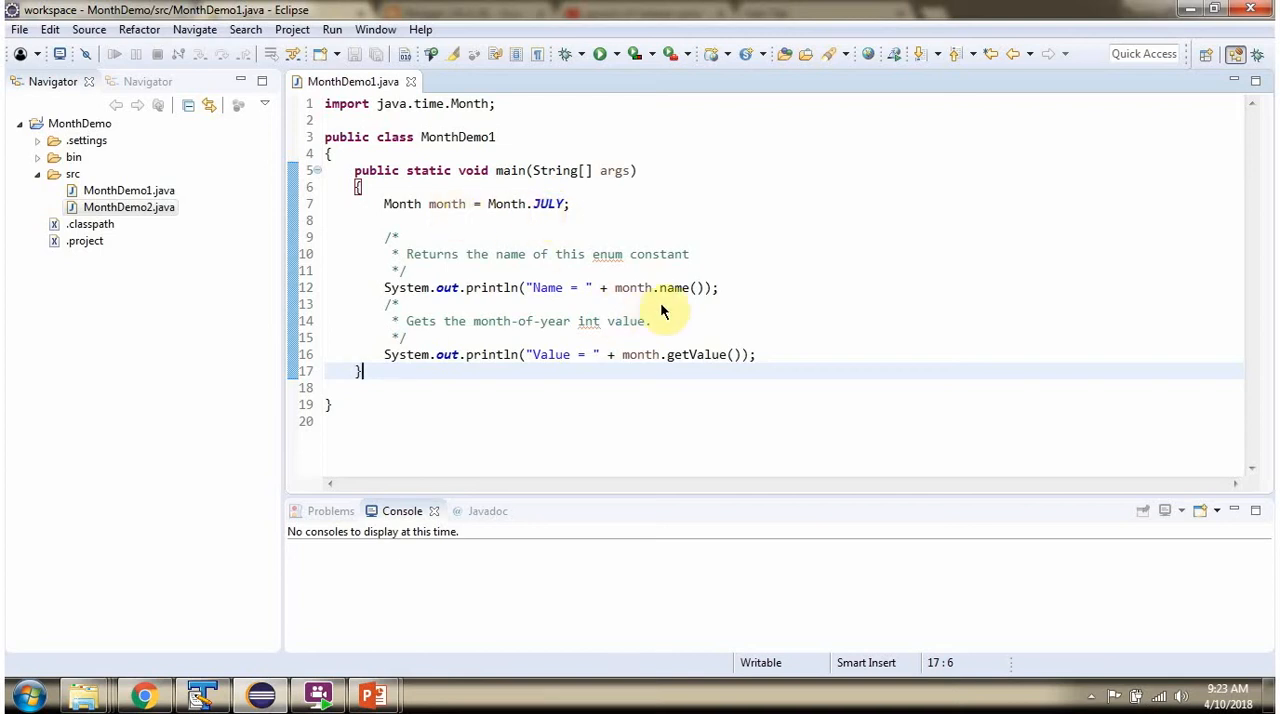
mouse_move(668, 302)
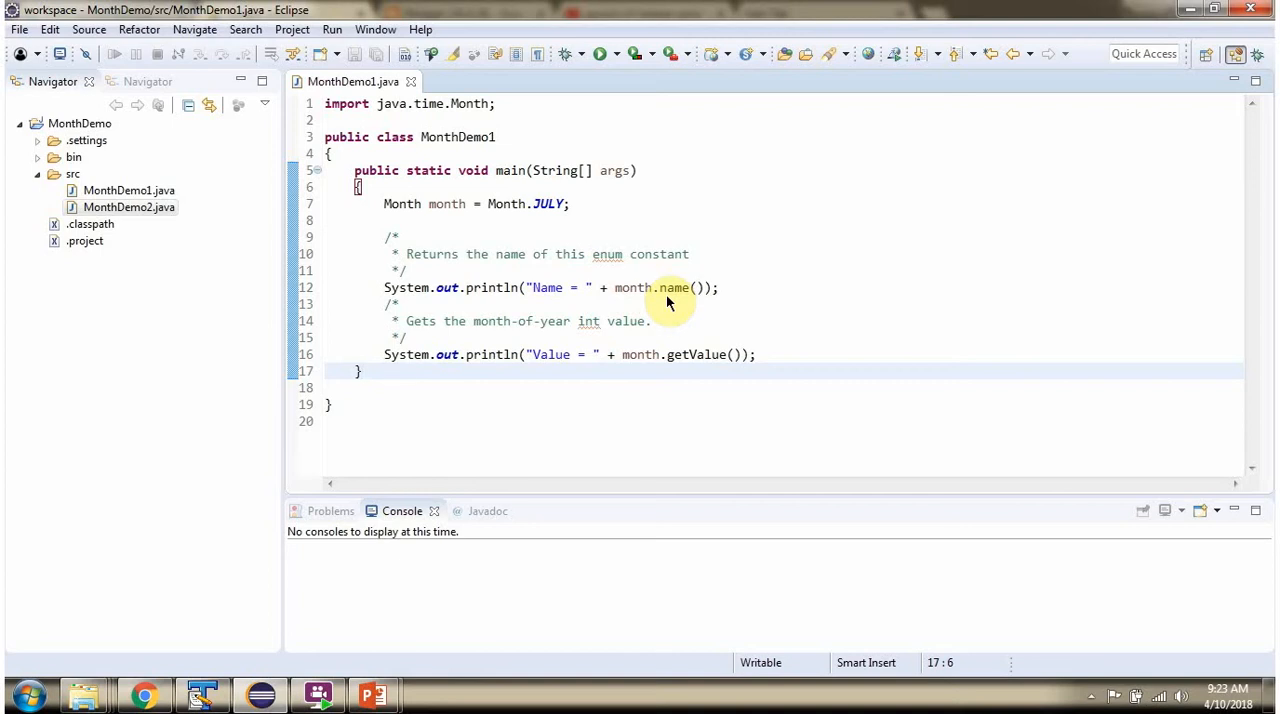
mouse_move(704, 360)
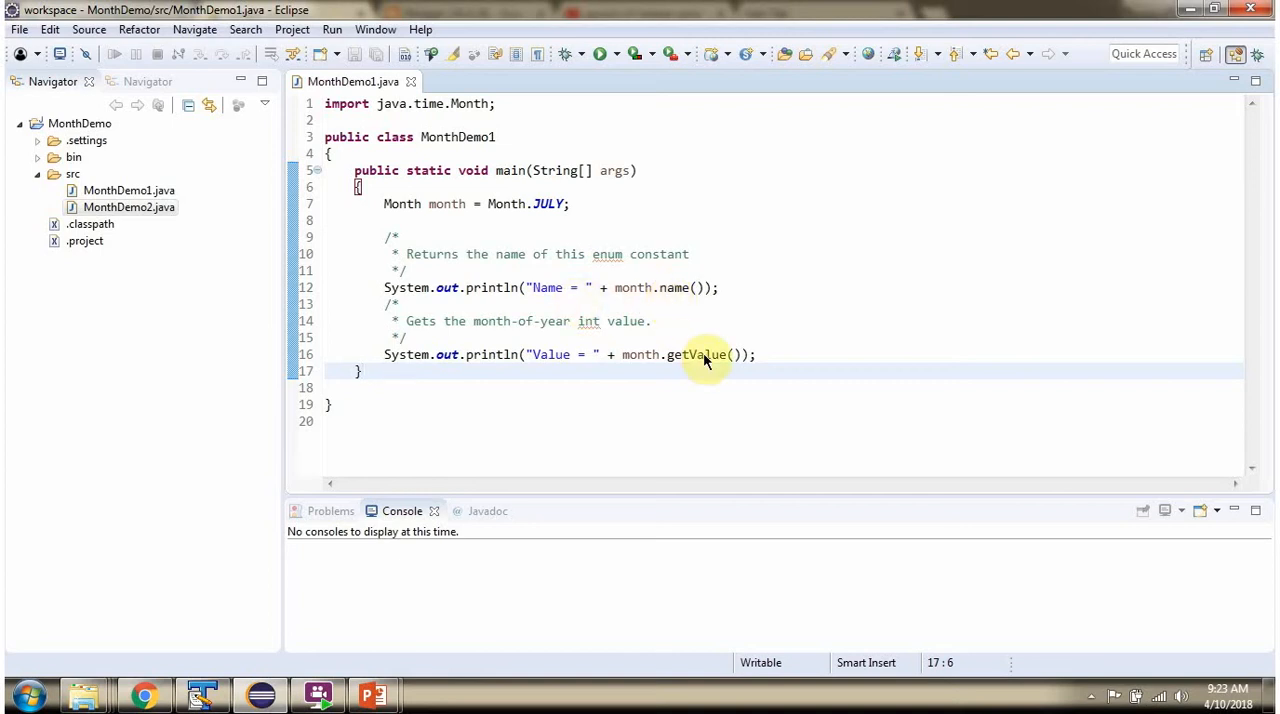
mouse_move(658, 364)
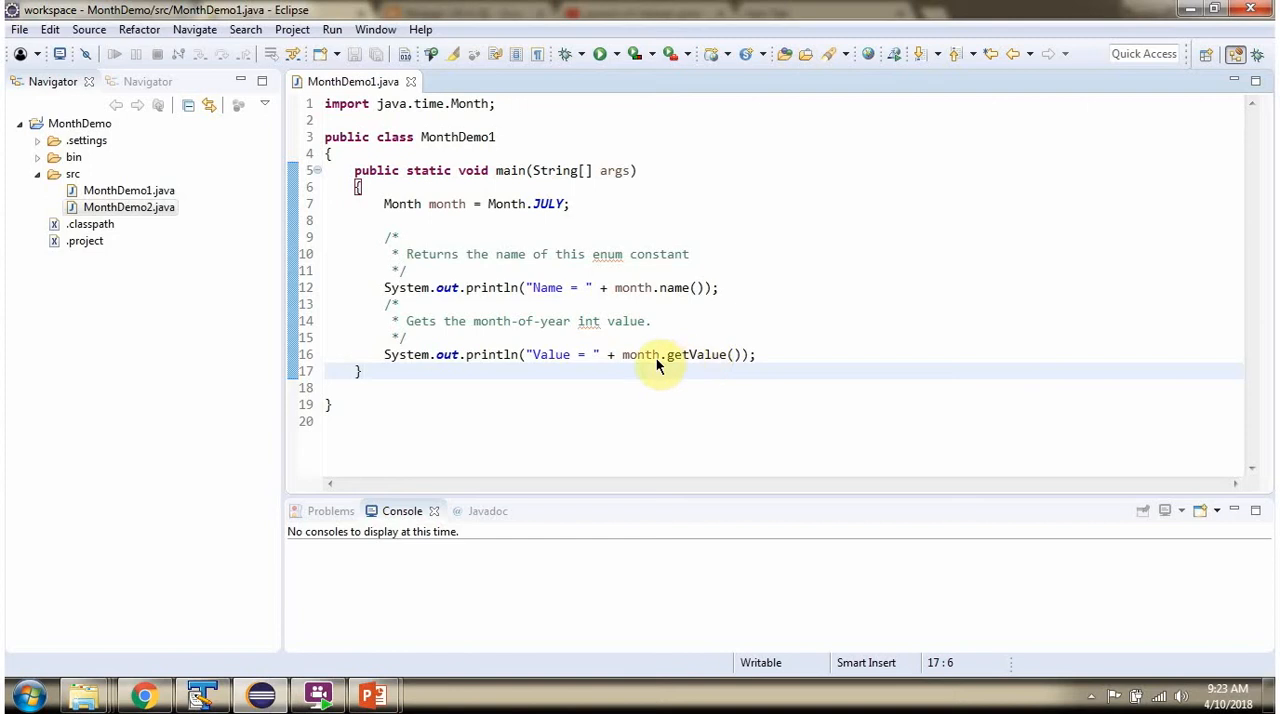
mouse_move(610, 328)
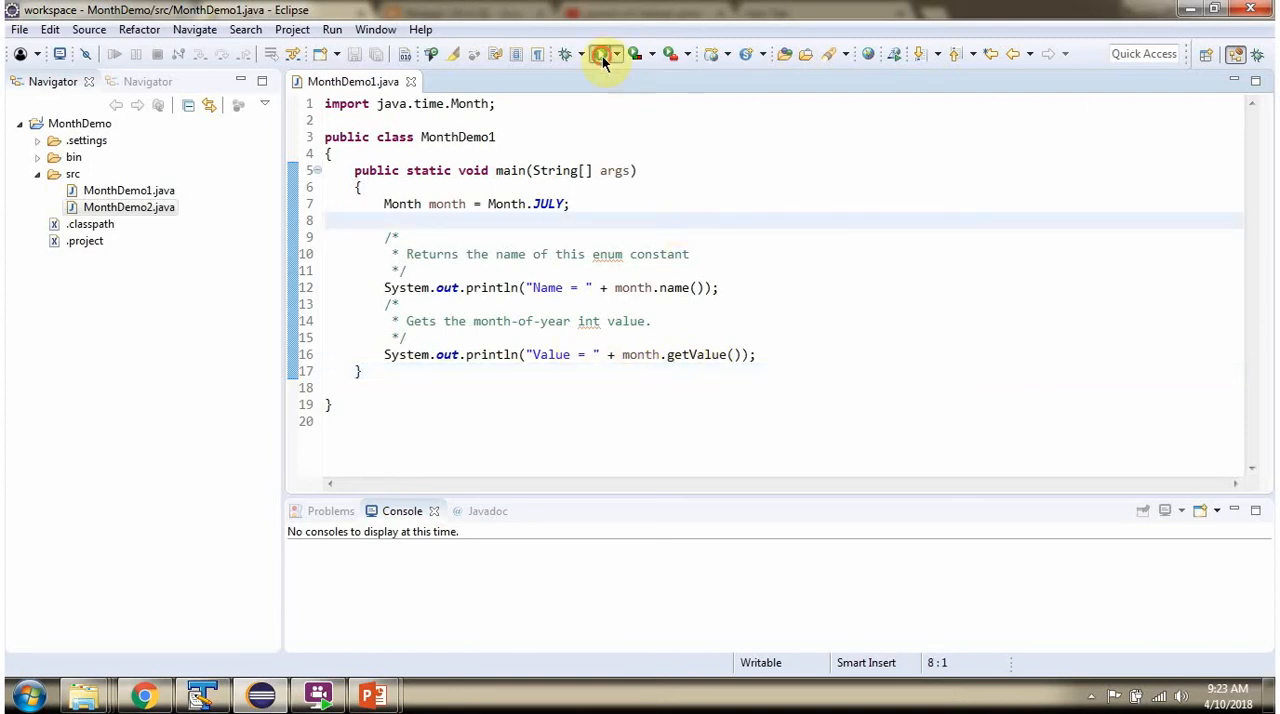
- Run MonthDemo1 so the console prints Name = JULY and Value = 7
left_click(600, 54)
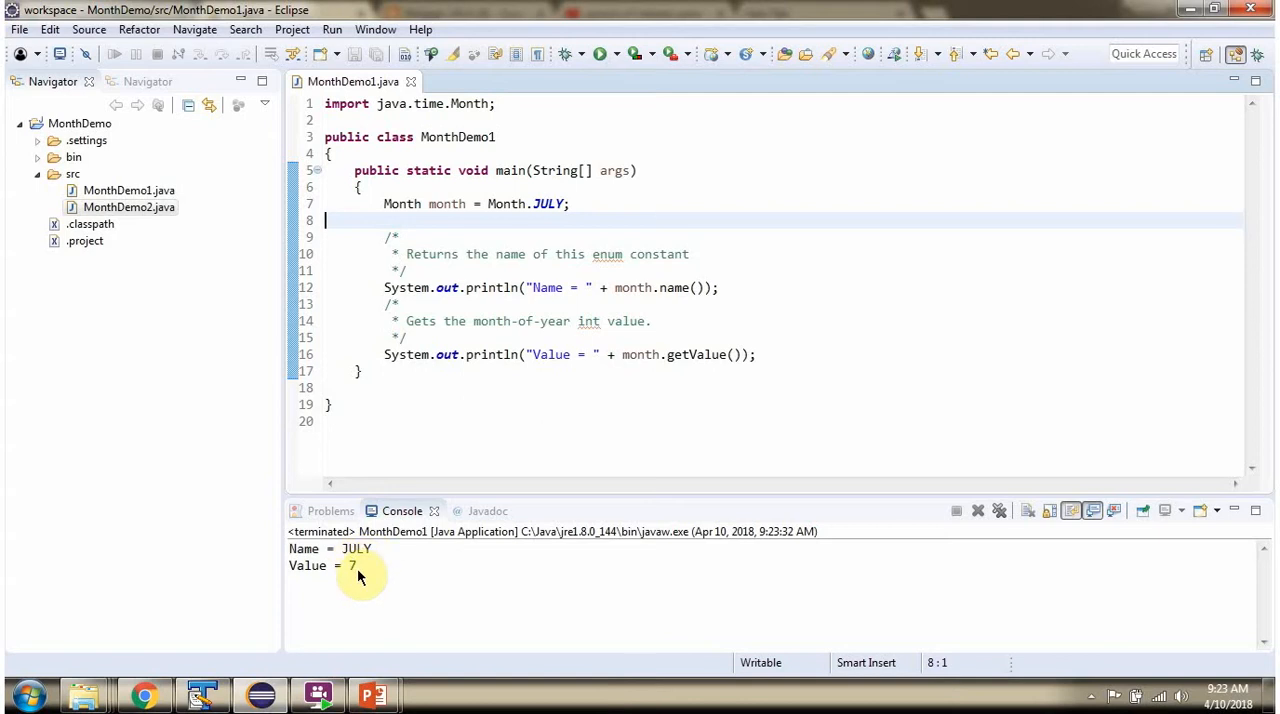
mouse_move(358, 578)
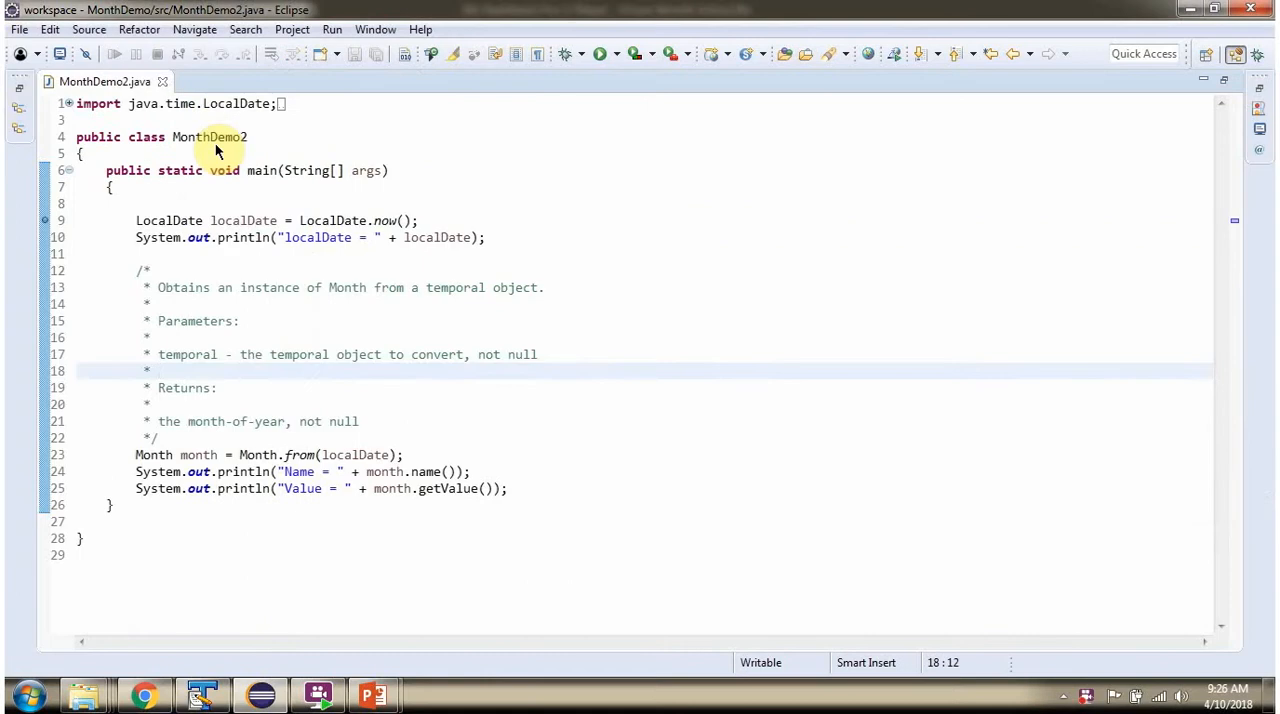
- Step through MonthDemo2 printing localDate = 2018-04-10, Name = APRIL, Value = 4, then show Month's Javadoc in Chrome
left_click(158, 372)
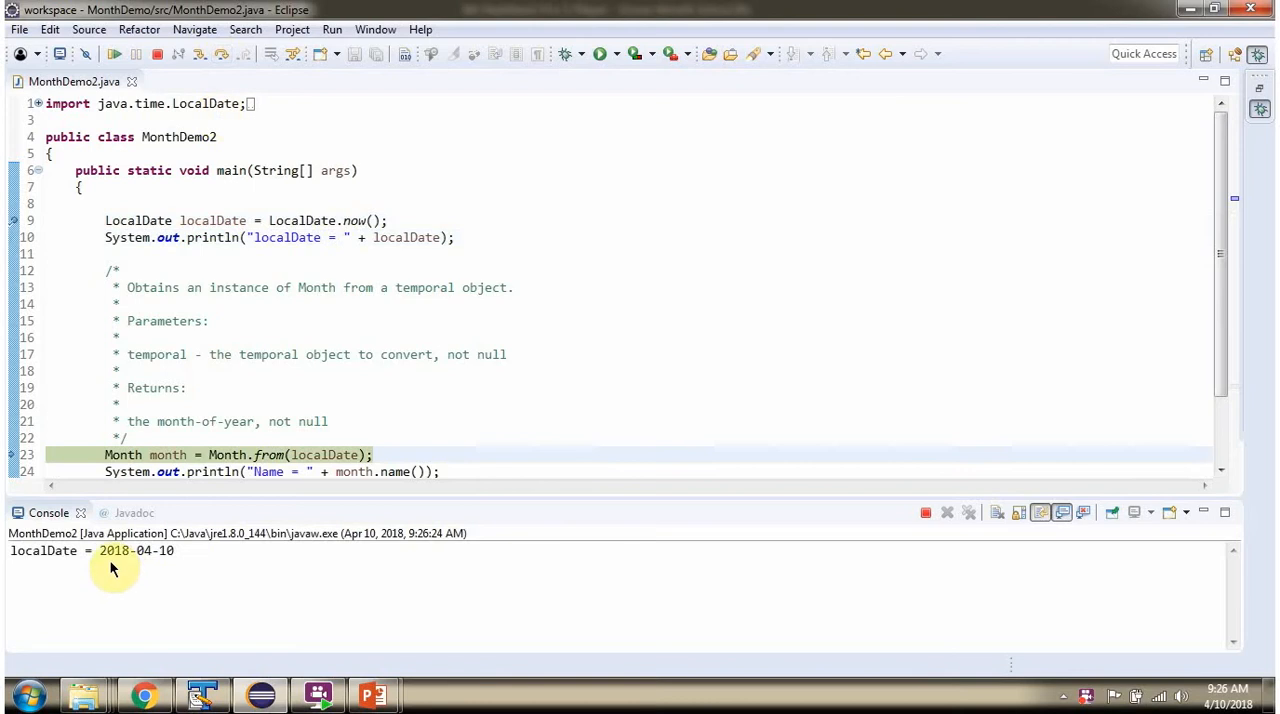
mouse_move(278, 464)
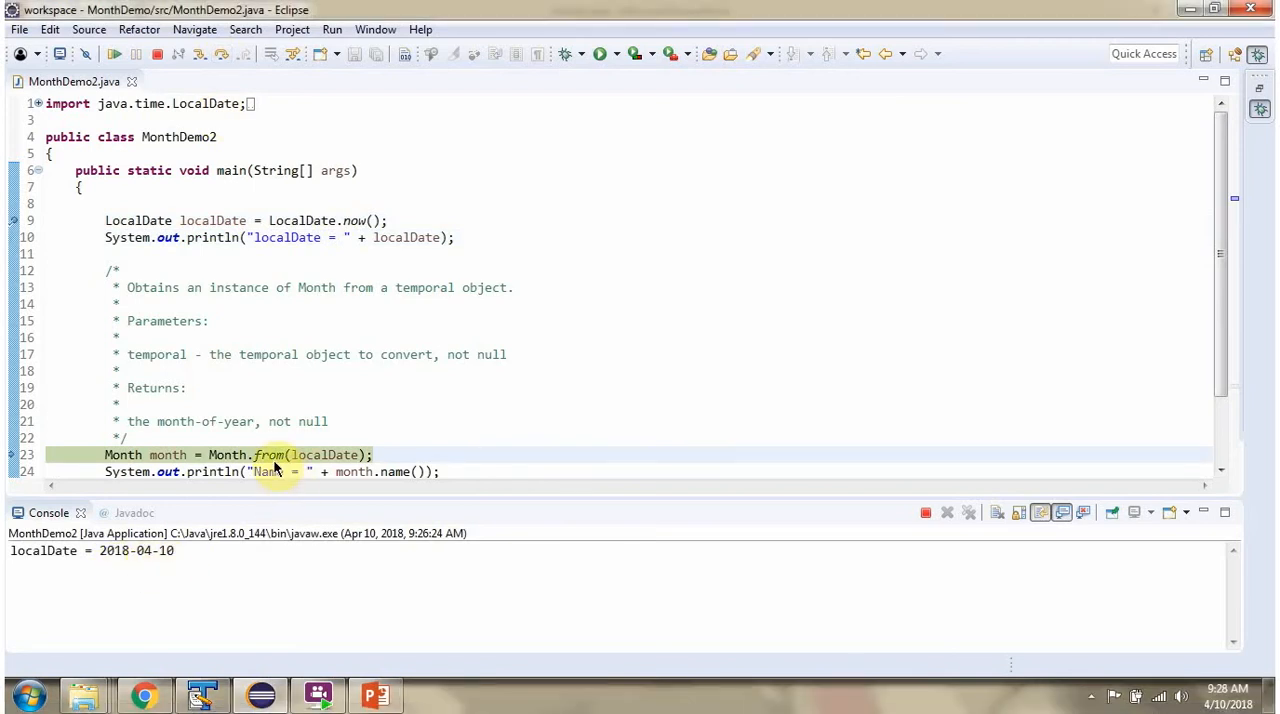
mouse_move(290, 444)
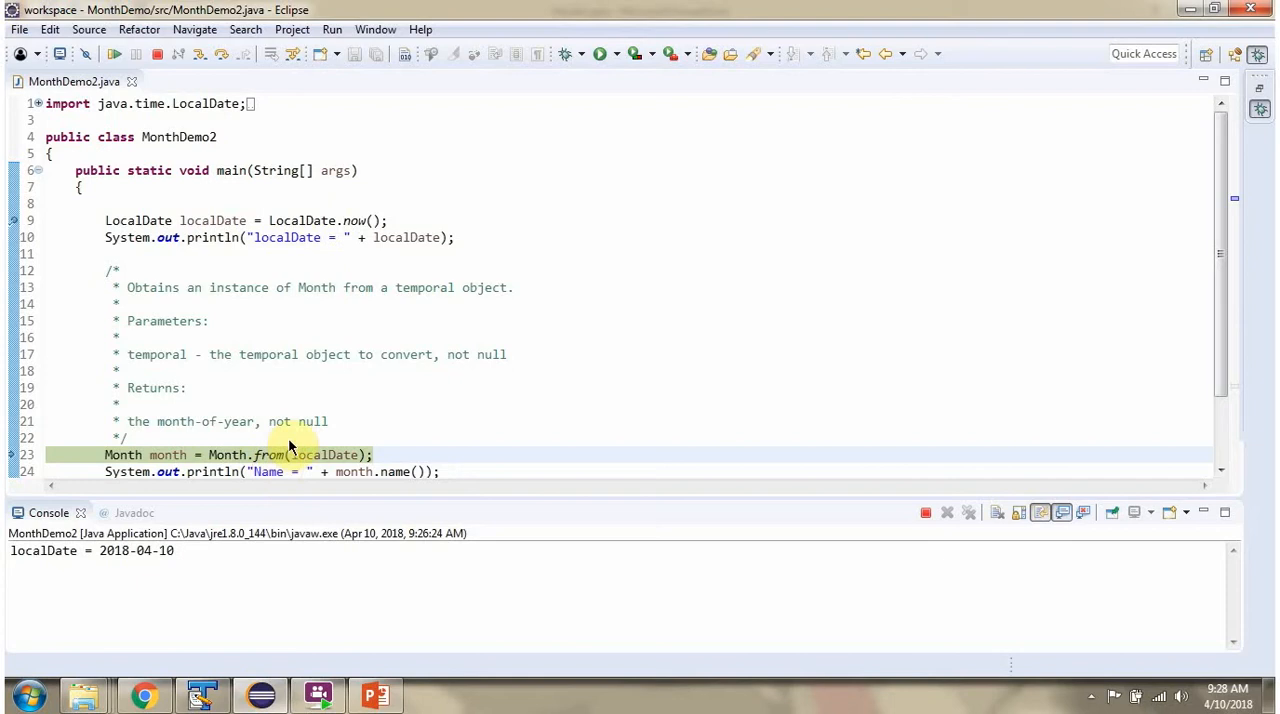
mouse_move(324, 454)
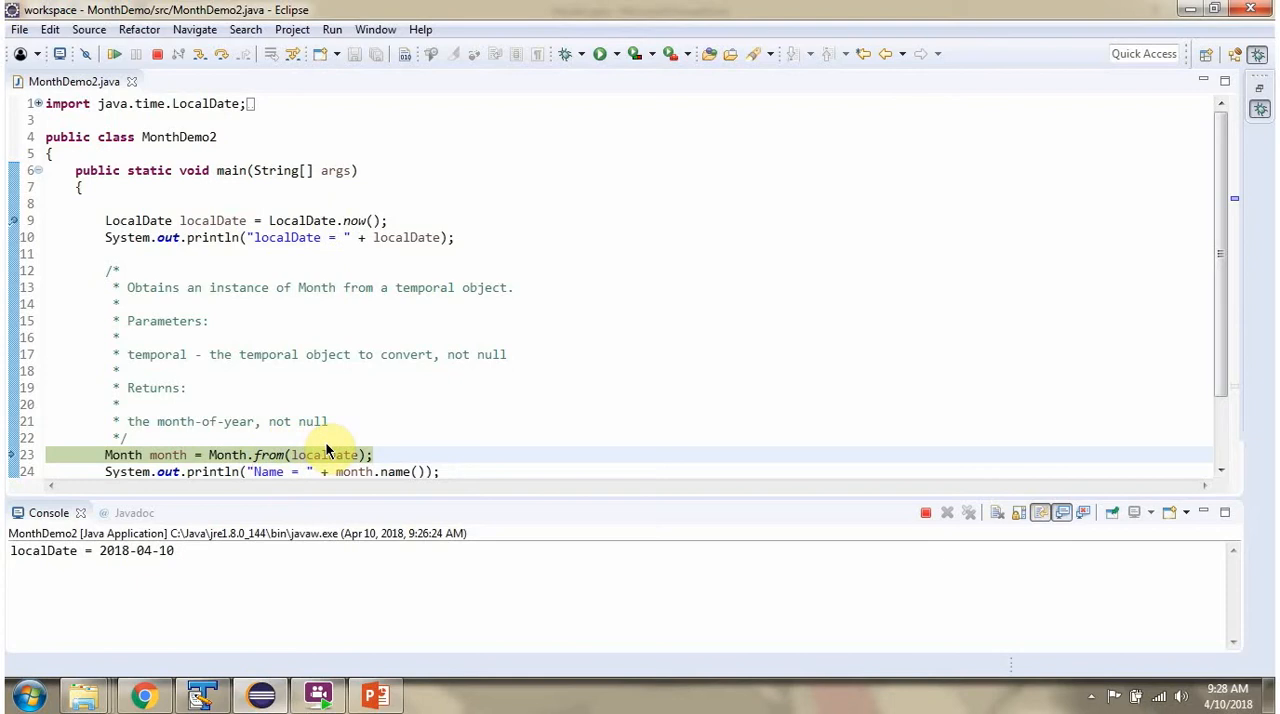
mouse_move(280, 460)
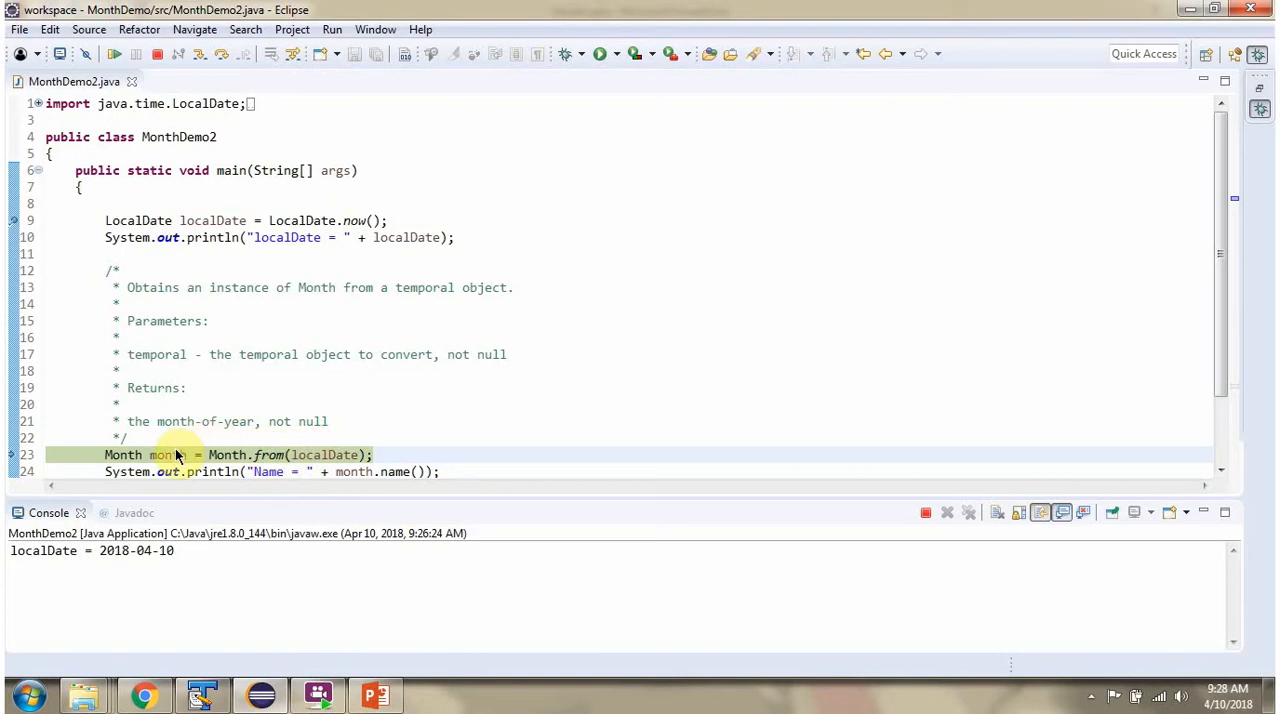
mouse_move(344, 454)
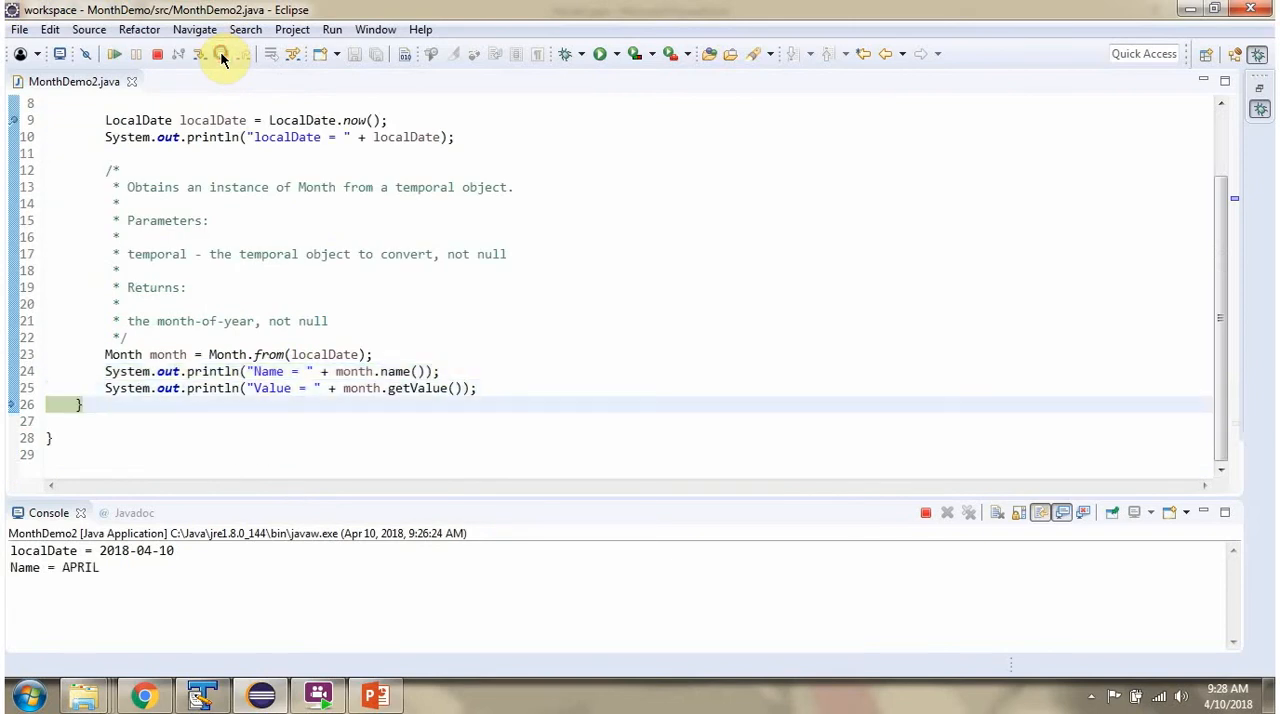
left_click(220, 54)
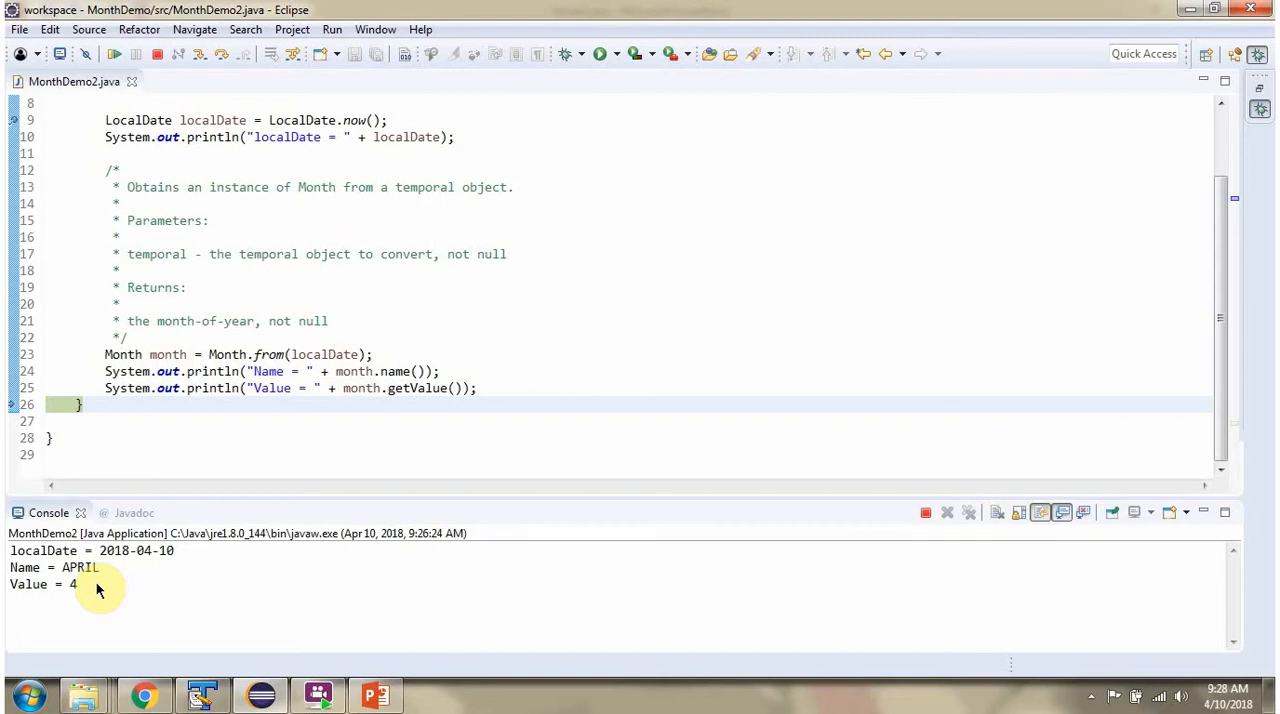
left_click(144, 694)
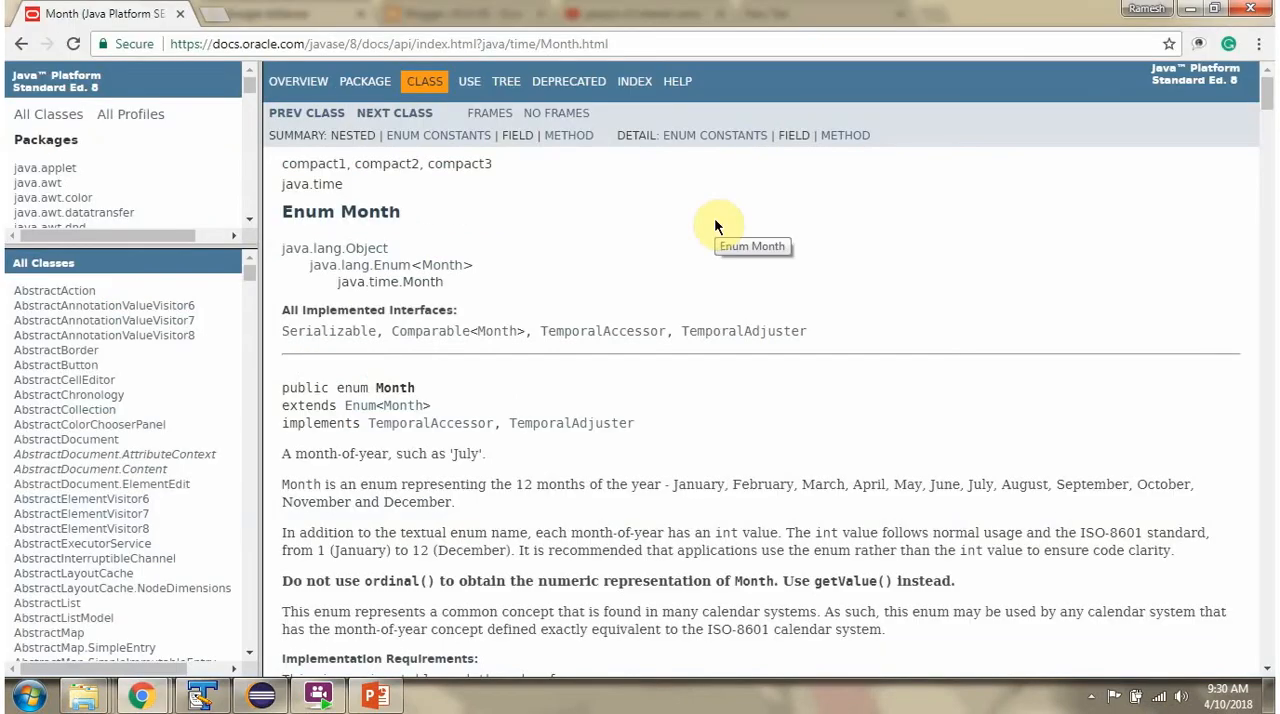